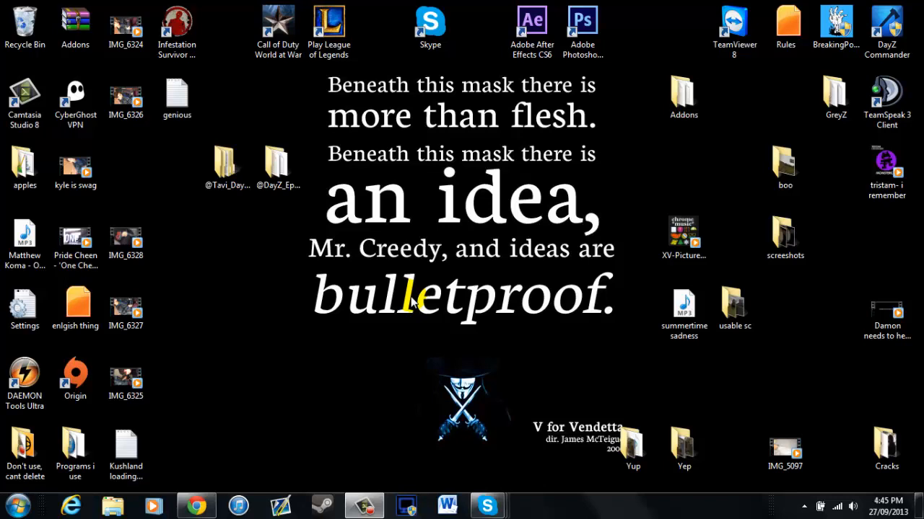
pyautogui.moveTo(416, 302)
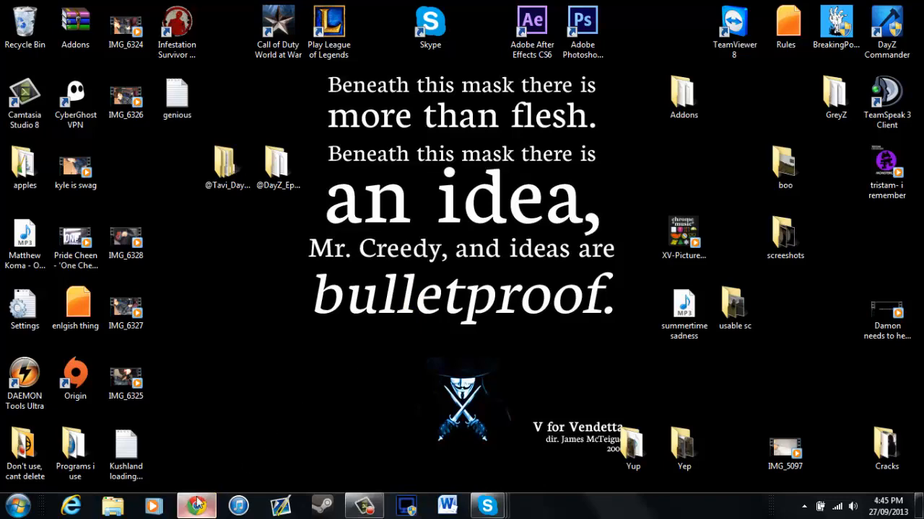
# Browse greyz.org via Servers > Epoch Taviana to the How To Install guide and read it
pyautogui.click(196, 505)
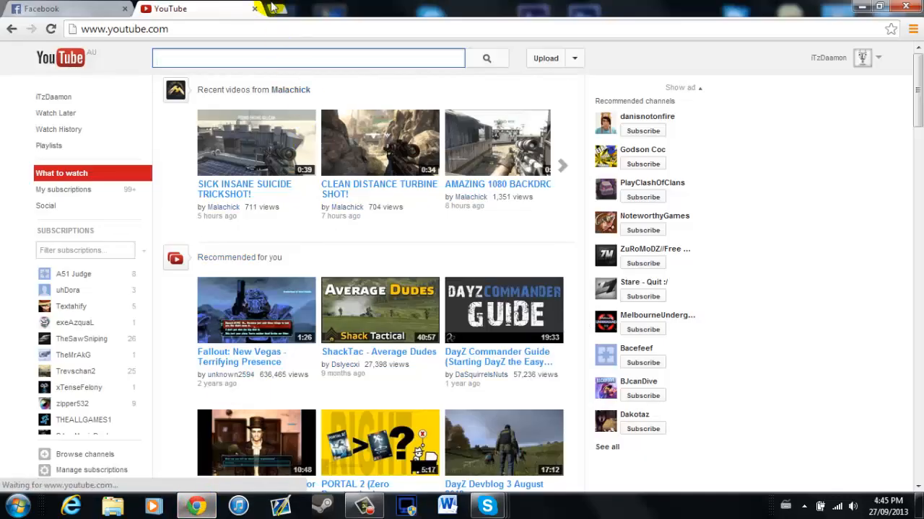
pyautogui.click(275, 9)
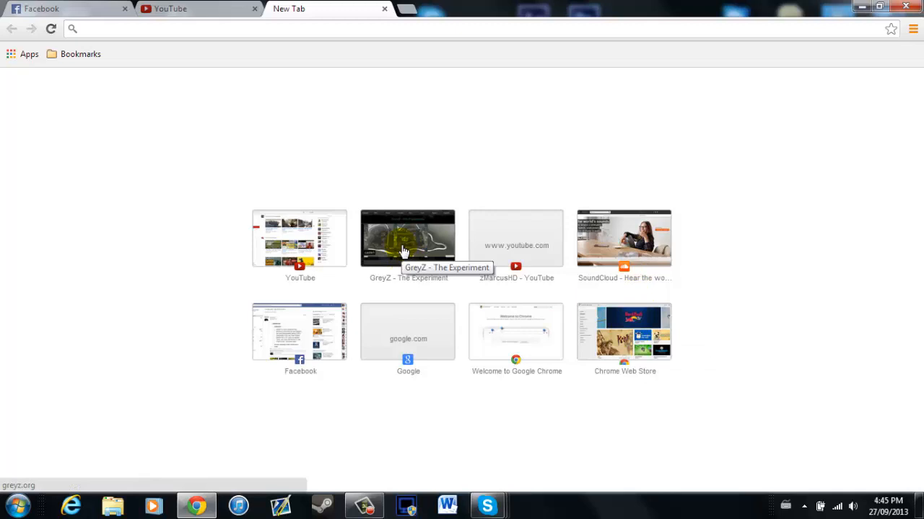
pyautogui.click(407, 238)
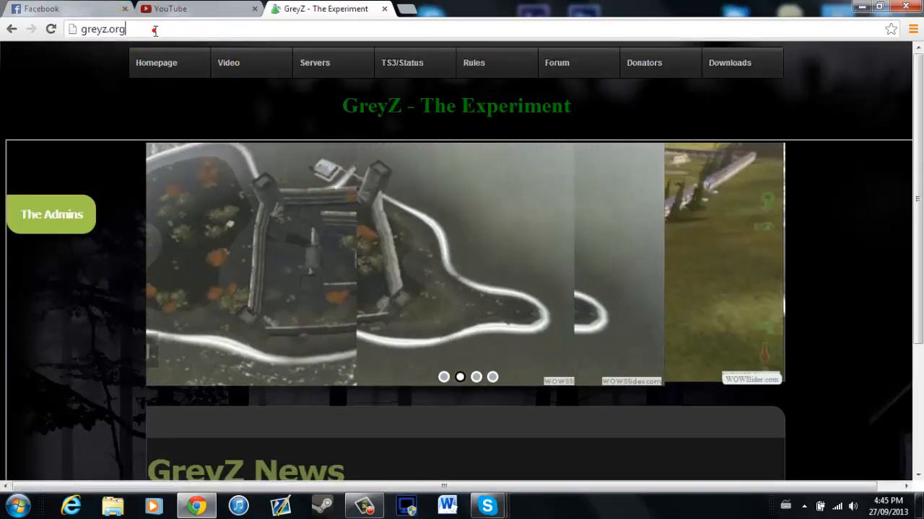
pyautogui.click(314, 63)
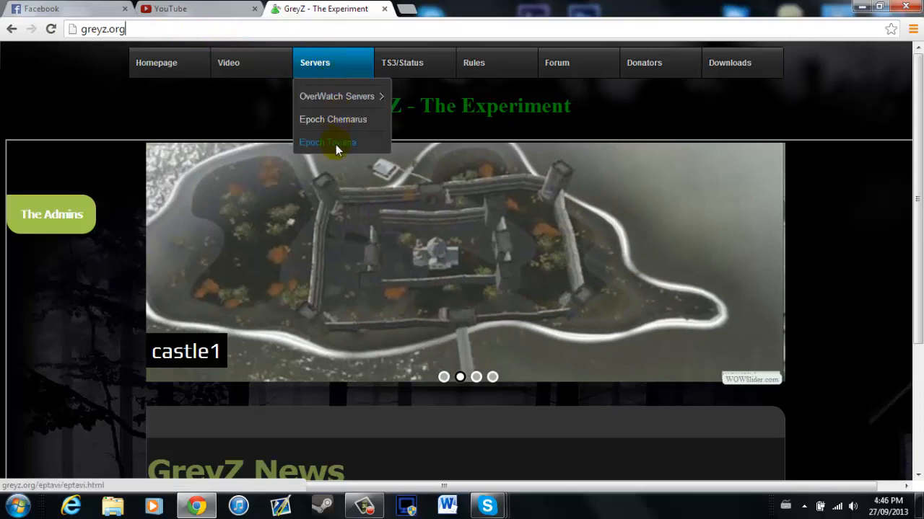
pyautogui.click(326, 143)
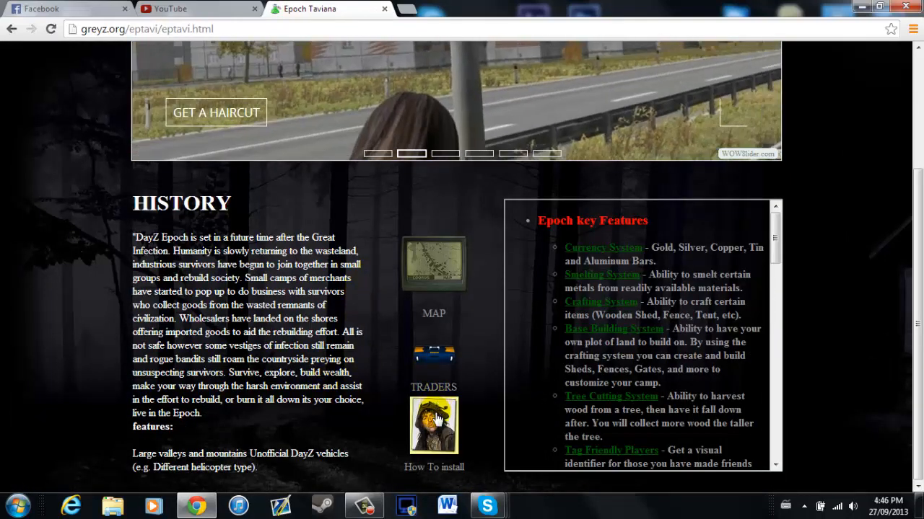
pyautogui.click(433, 421)
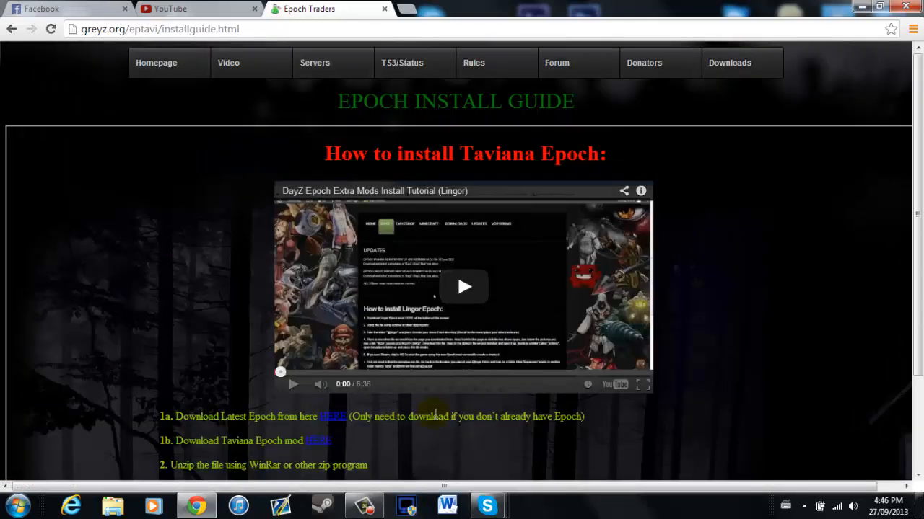
pyautogui.scroll(-3)
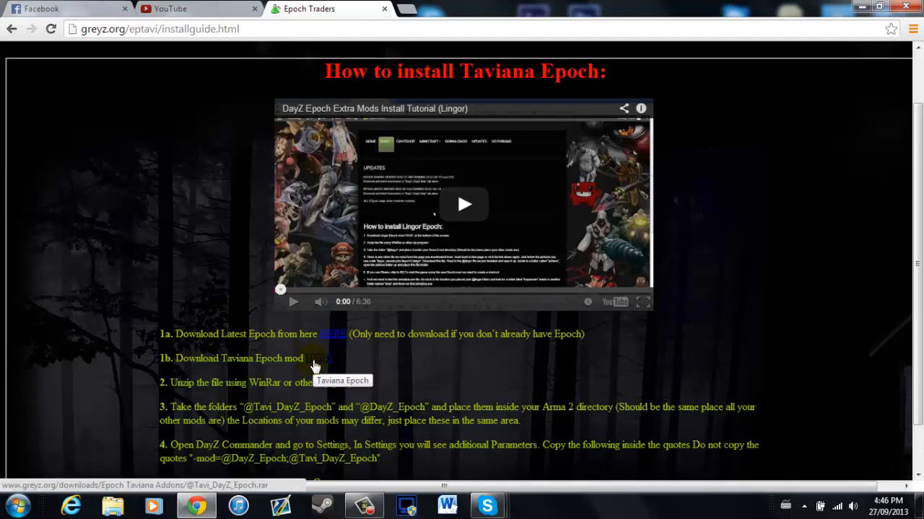
pyautogui.moveTo(828, 5)
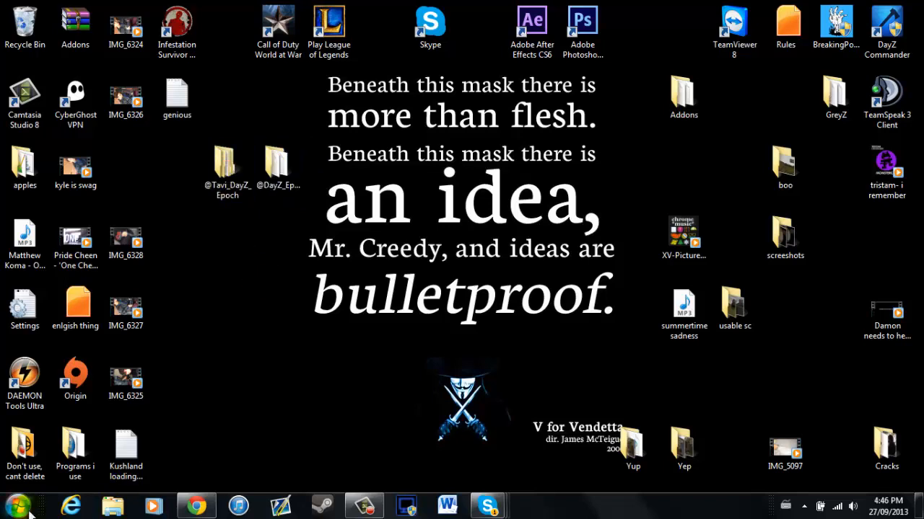
# Navigate C: > Program Files (x86) > Steam > steamapps > common > Arma 2 Operation Arrowhead
pyautogui.click(112, 506)
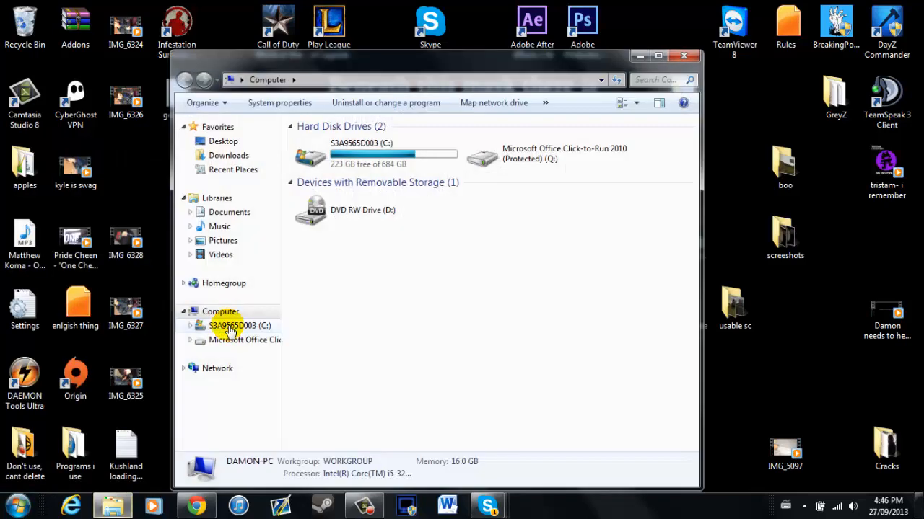
pyautogui.doubleClick(229, 326)
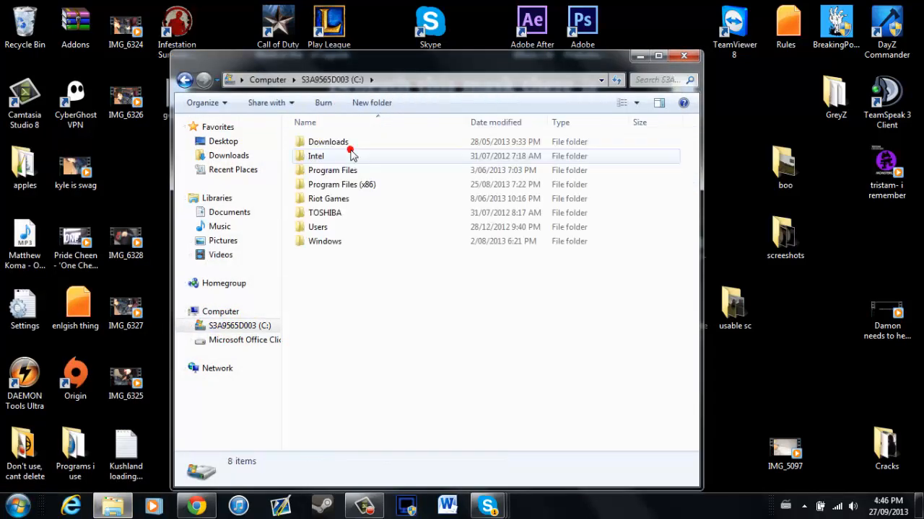
pyautogui.moveTo(345, 185)
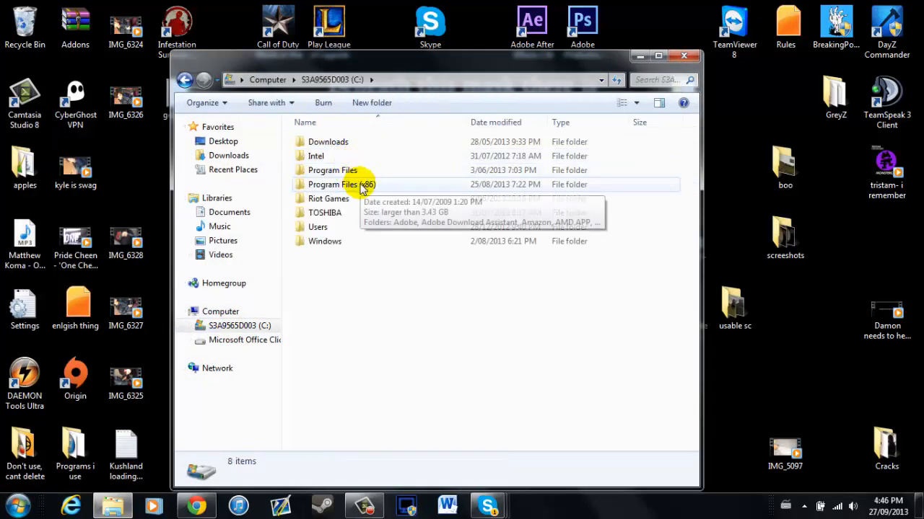
pyautogui.doubleClick(332, 184)
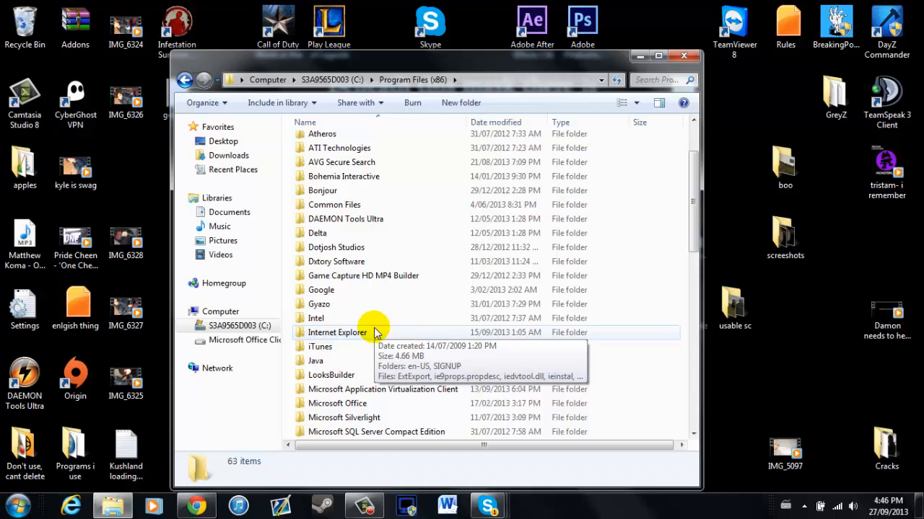
pyautogui.scroll(-3)
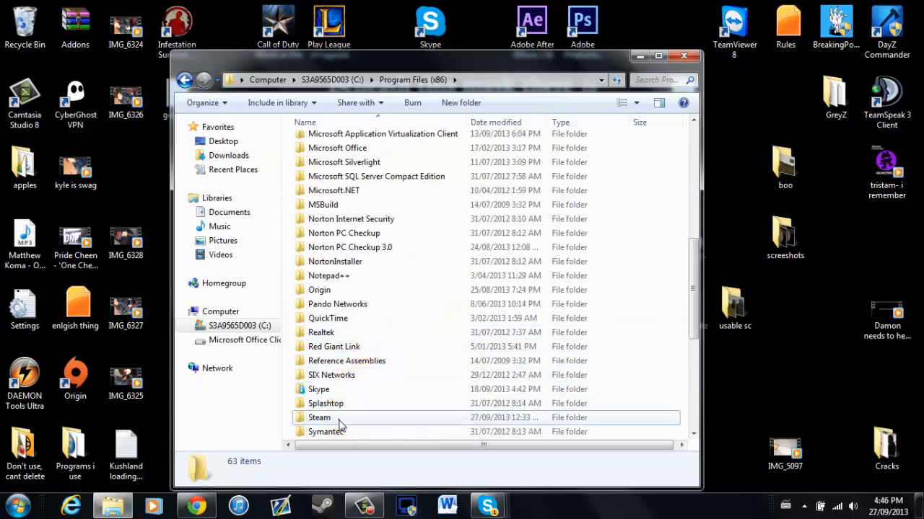
pyautogui.doubleClick(320, 417)
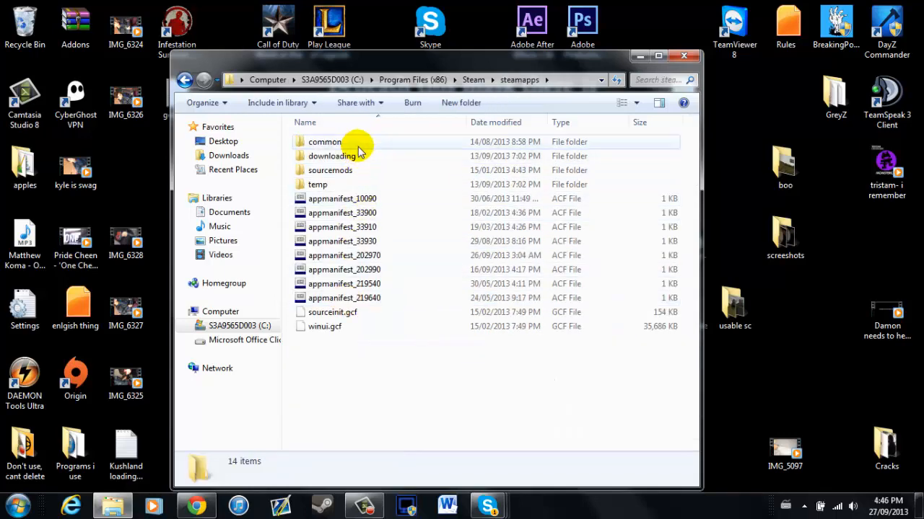
pyautogui.doubleClick(322, 141)
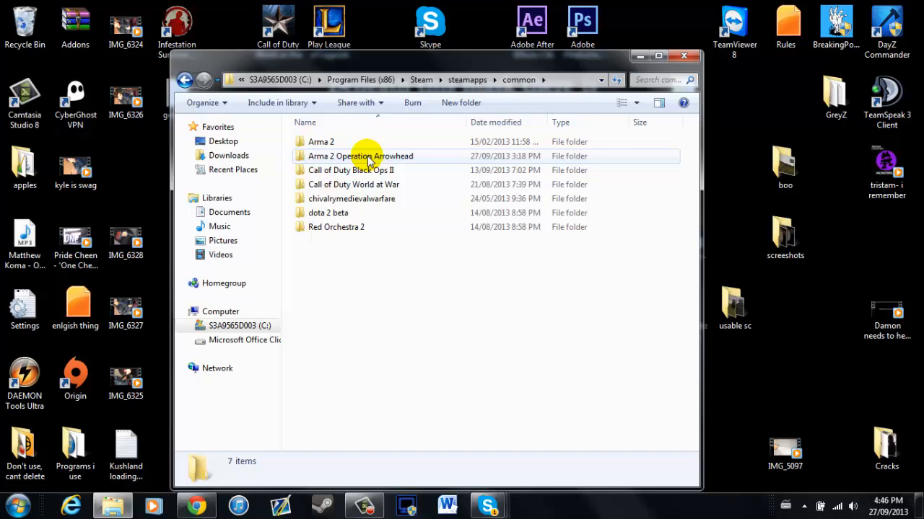
pyautogui.doubleClick(361, 156)
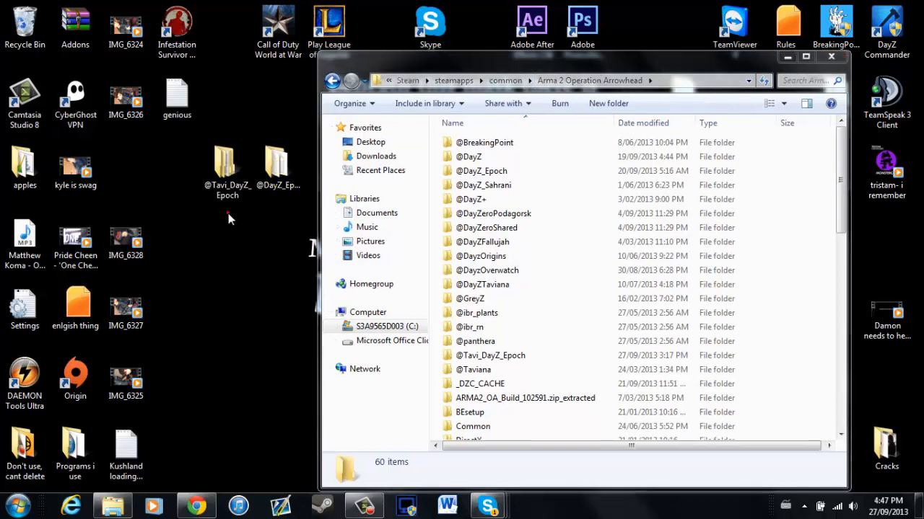
pyautogui.click(228, 165)
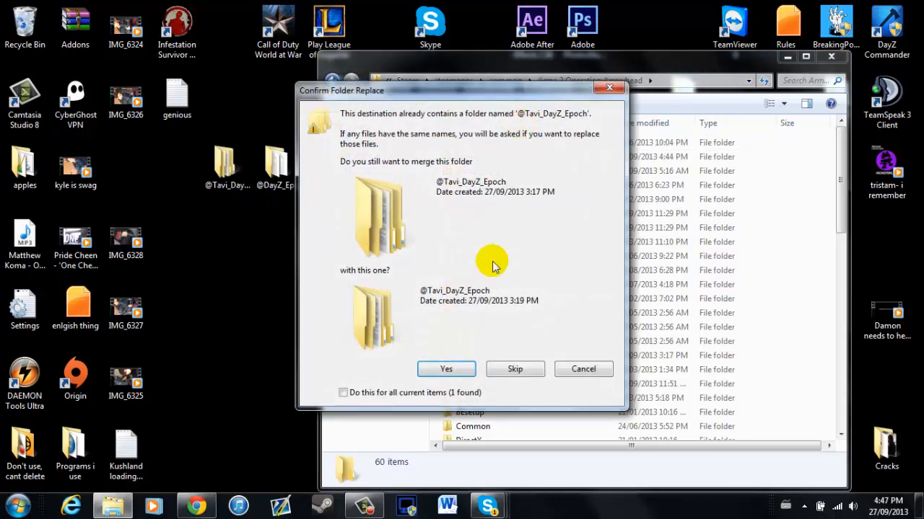
pyautogui.click(343, 393)
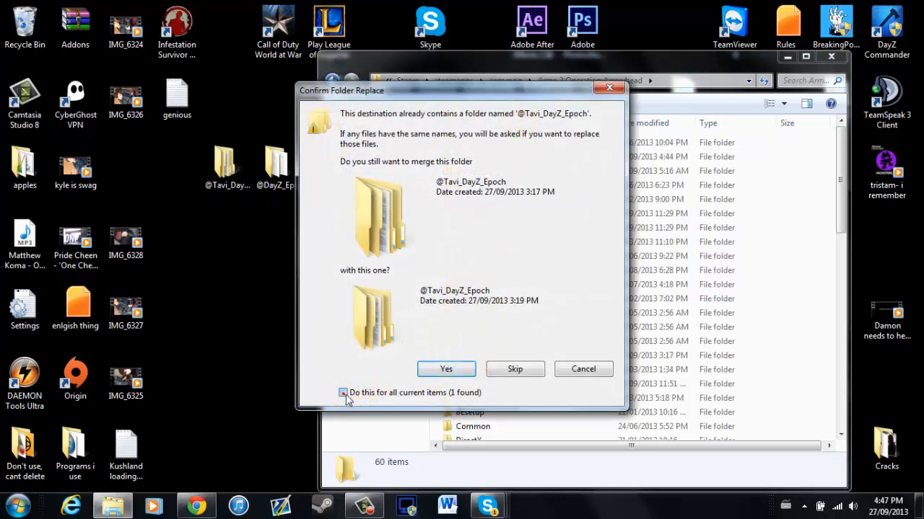
pyautogui.click(445, 369)
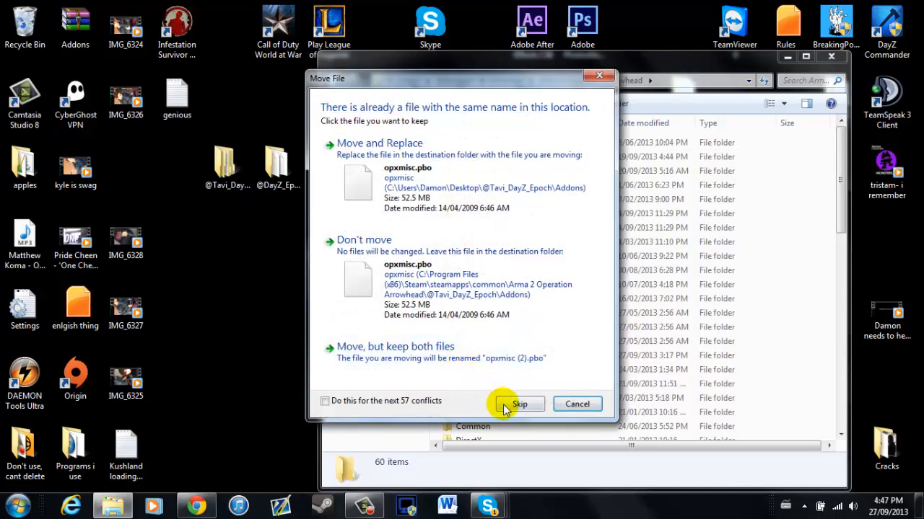
pyautogui.click(325, 401)
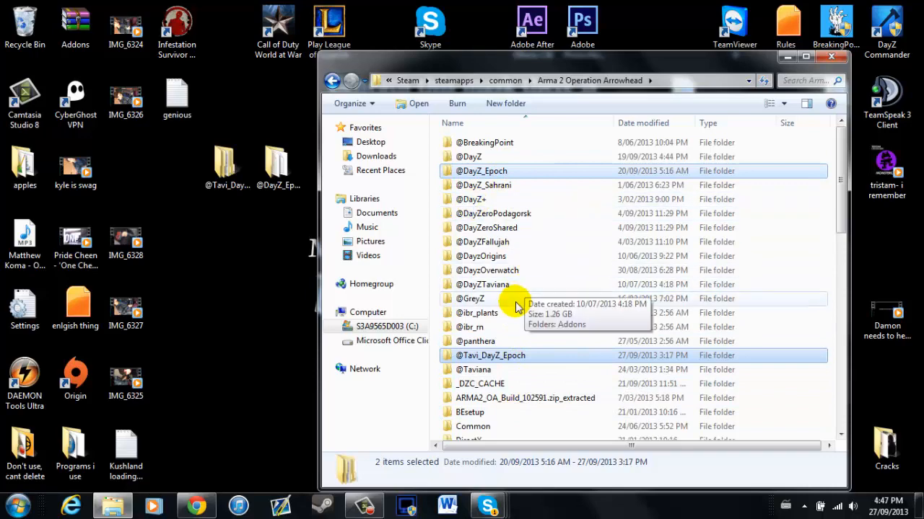
pyautogui.moveTo(815, 75)
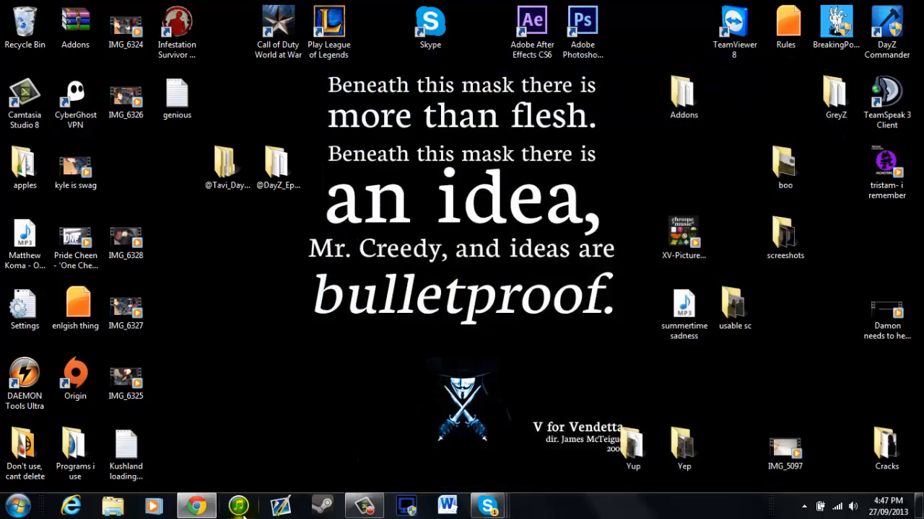
# Launch DayZ Commander from its desktop shortcut and return to the Chrome install guide
pyautogui.click(886, 21)
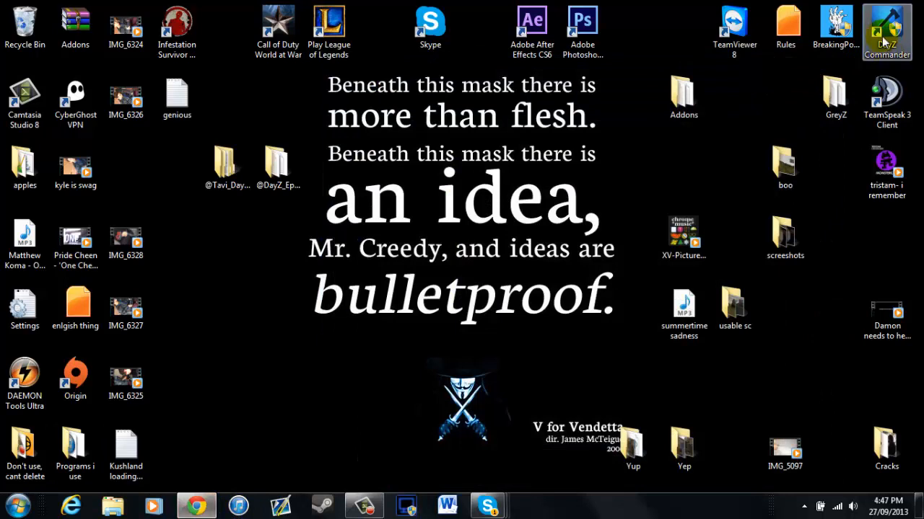
pyautogui.doubleClick(886, 21)
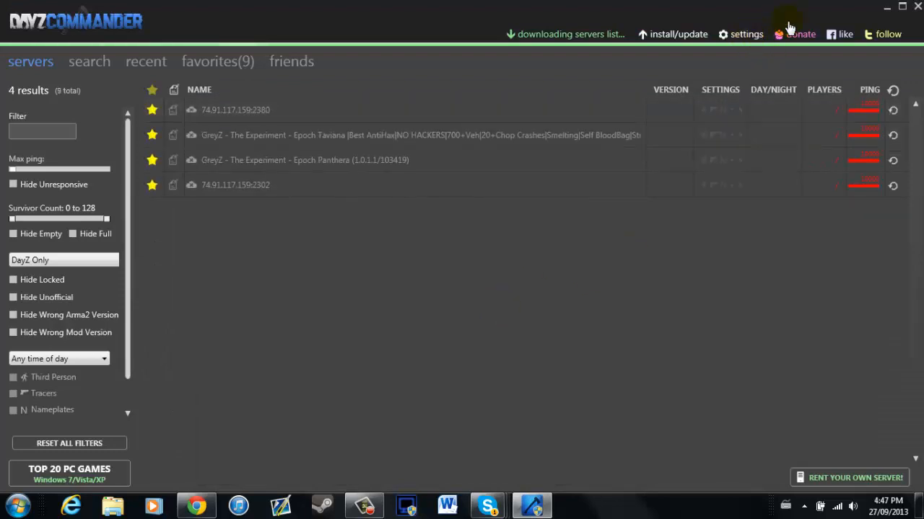
pyautogui.click(900, 5)
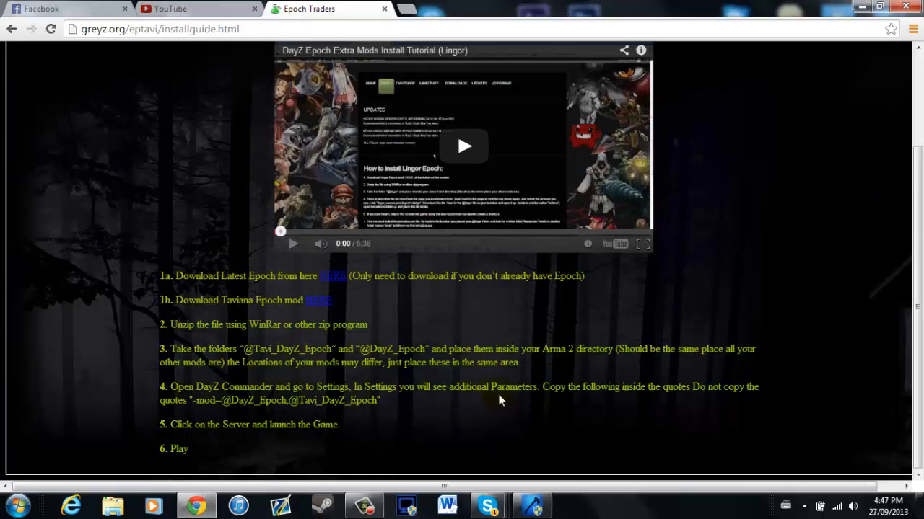
pyautogui.moveTo(499, 407)
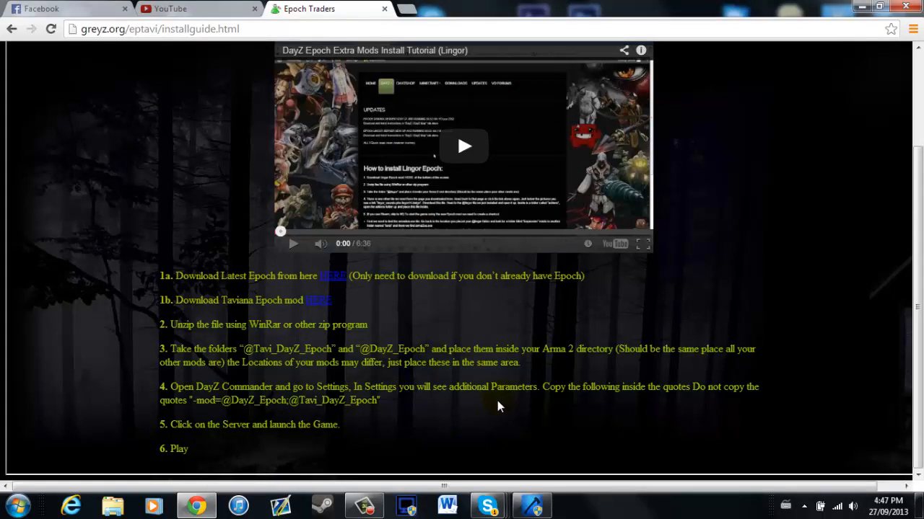
pyautogui.moveTo(190, 401)
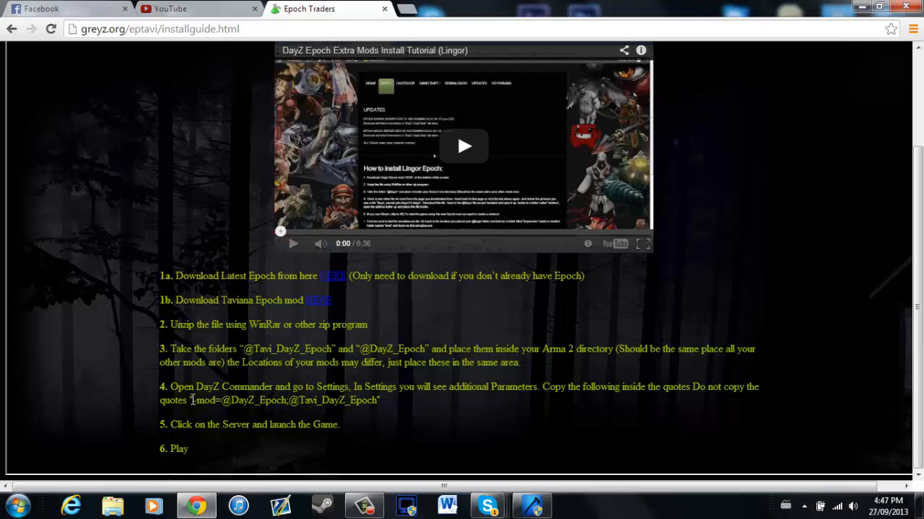
pyautogui.doubleClick(205, 401)
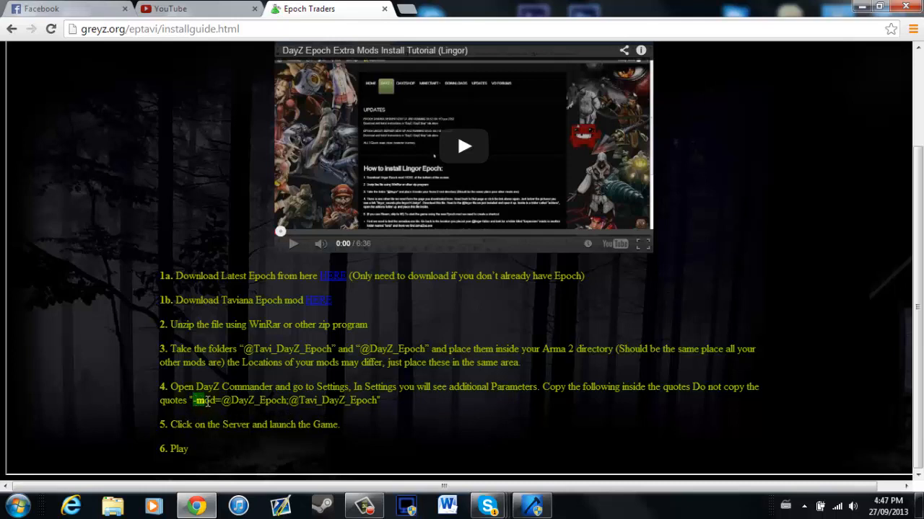
pyautogui.moveTo(194, 401); pyautogui.dragTo(375, 401)
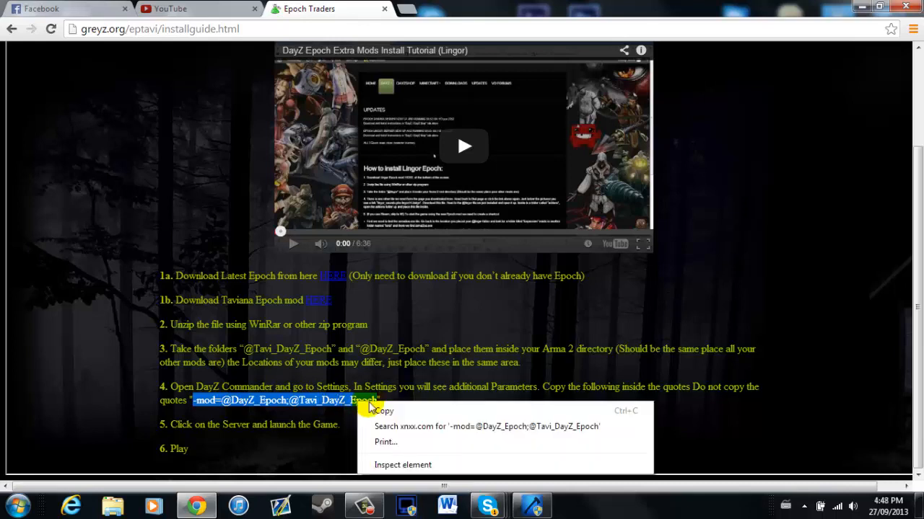
pyautogui.click(384, 410)
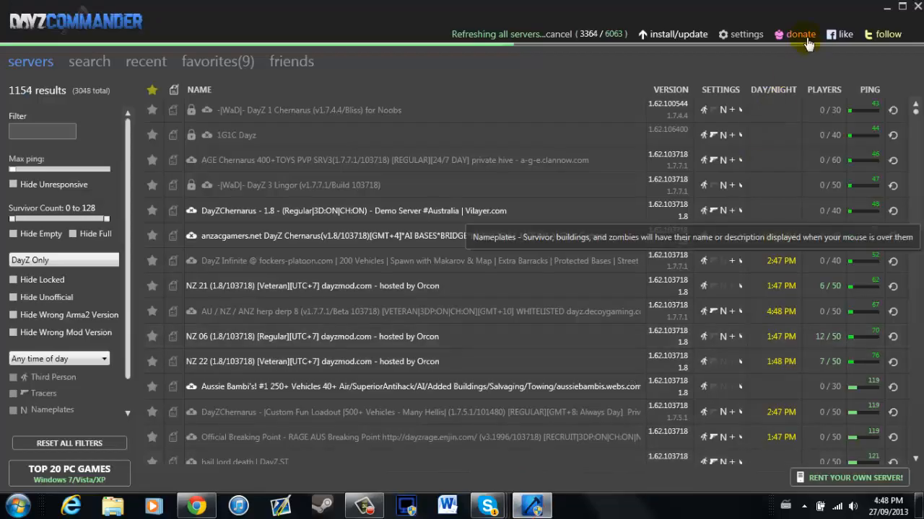
pyautogui.click(740, 35)
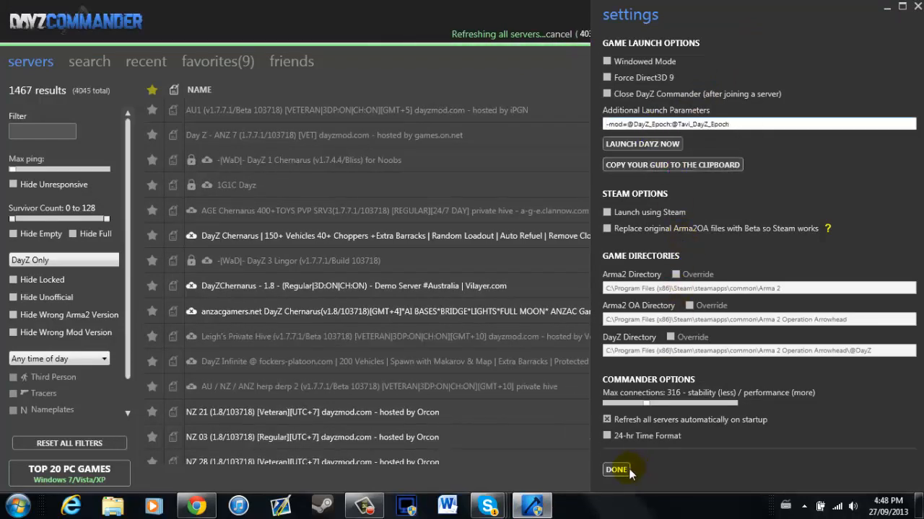
pyautogui.click(621, 471)
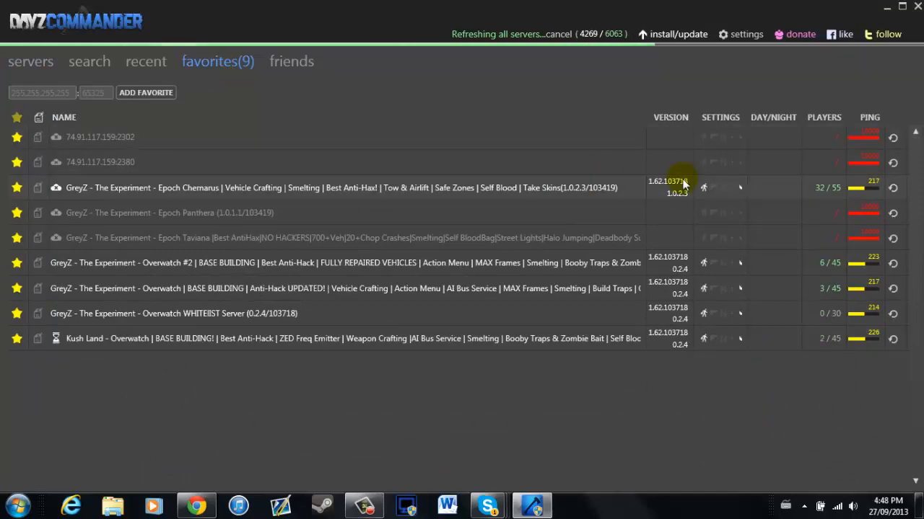
pyautogui.moveTo(563, 219)
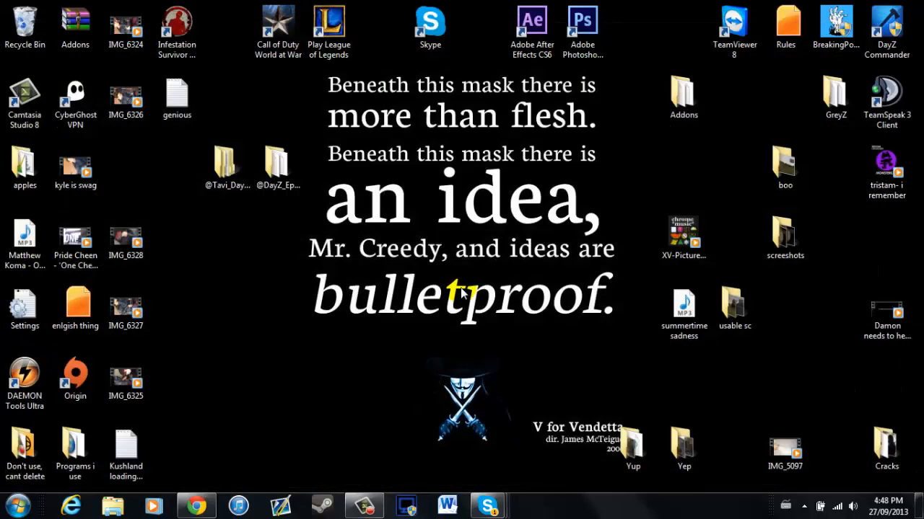
pyautogui.moveTo(450, 329)
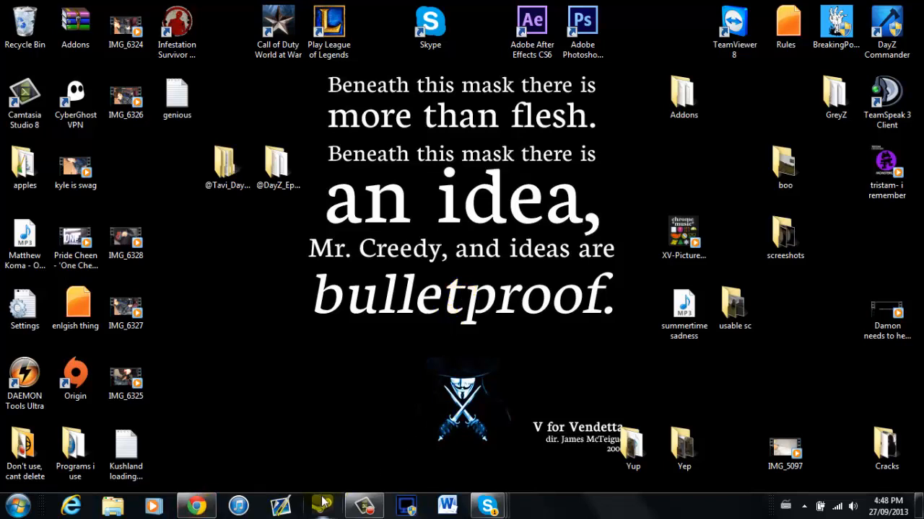
pyautogui.moveTo(322, 502)
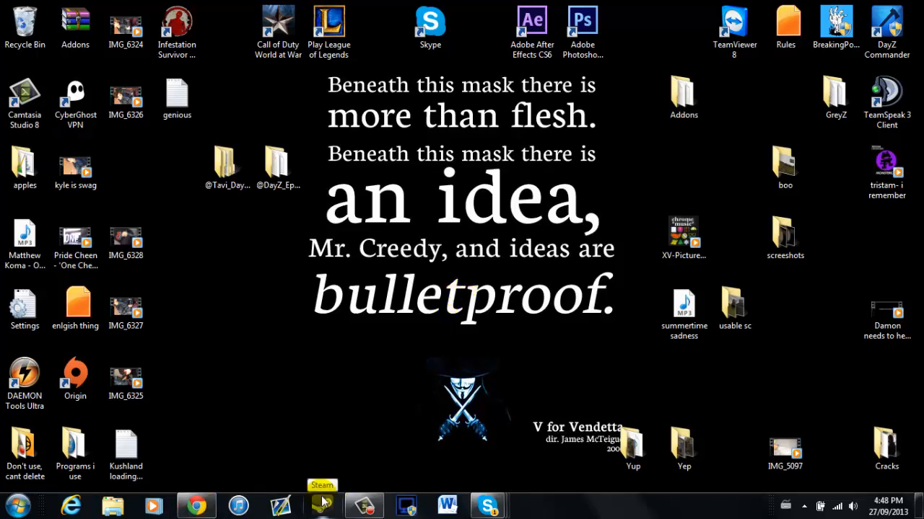